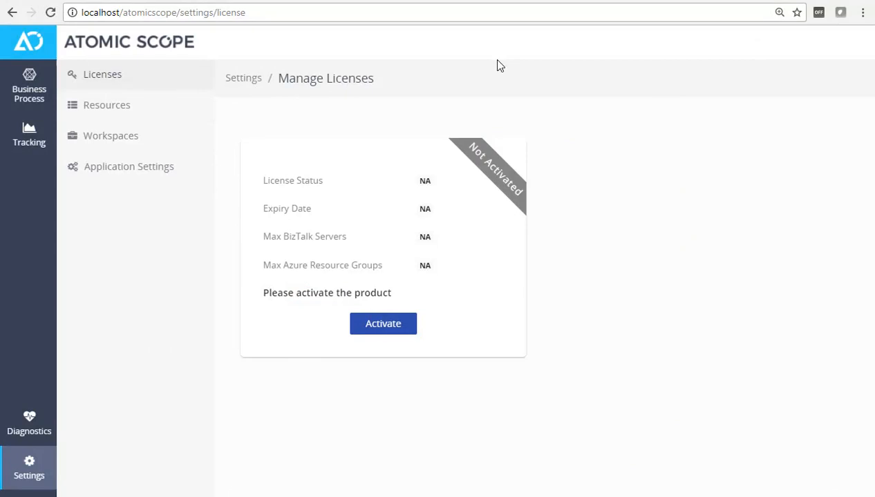
mouse_move(569, 299)
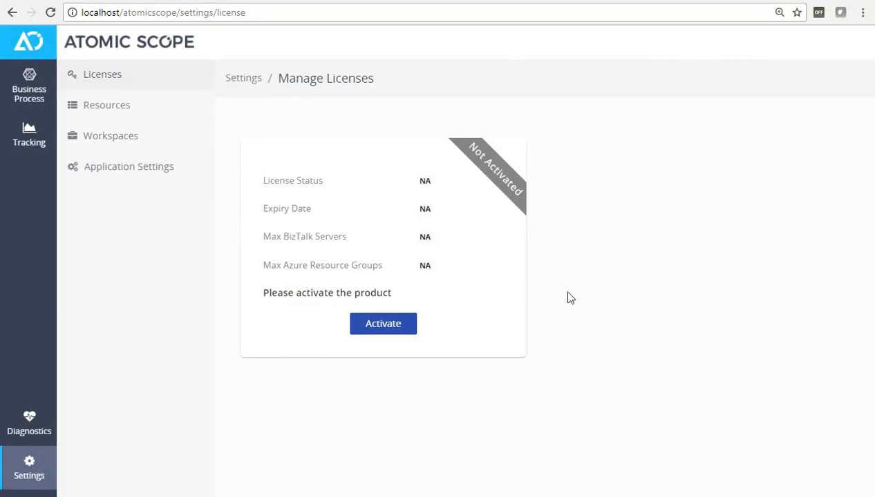
Step: Activate Atomic Scope with the trial order number and license code from Settings > Licenses
click(382, 323)
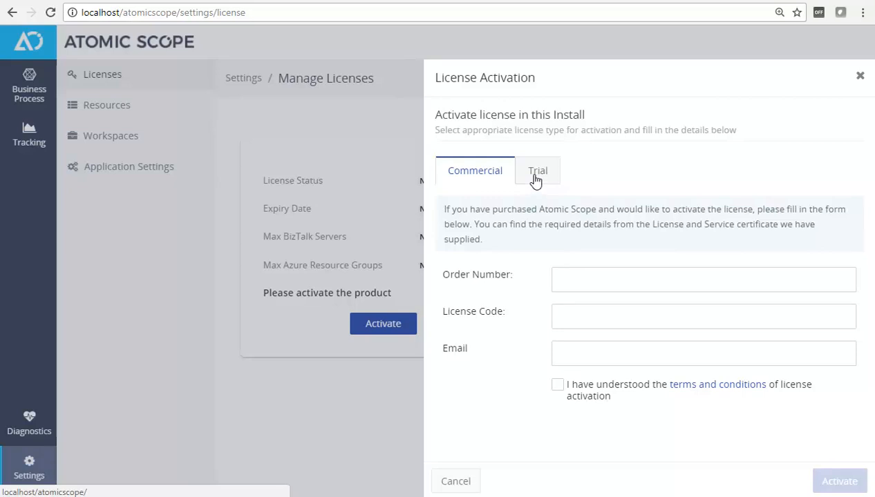
click(538, 172)
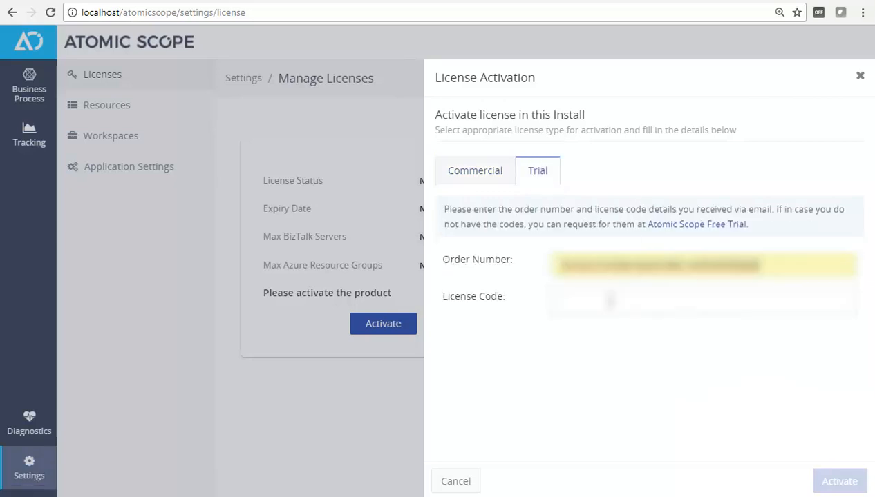
click(838, 480)
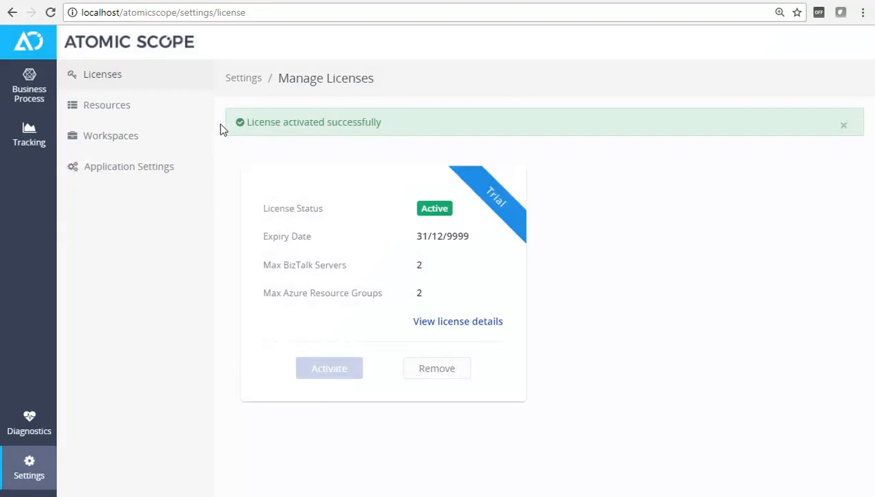
Step: Add a BizTalk environment named 'Local BizTalk' on the local SQL instance and save it
click(106, 105)
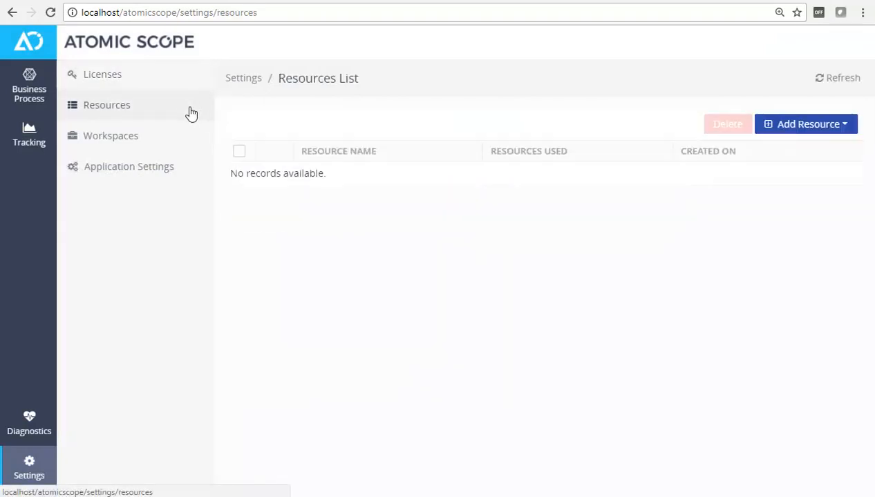
click(807, 125)
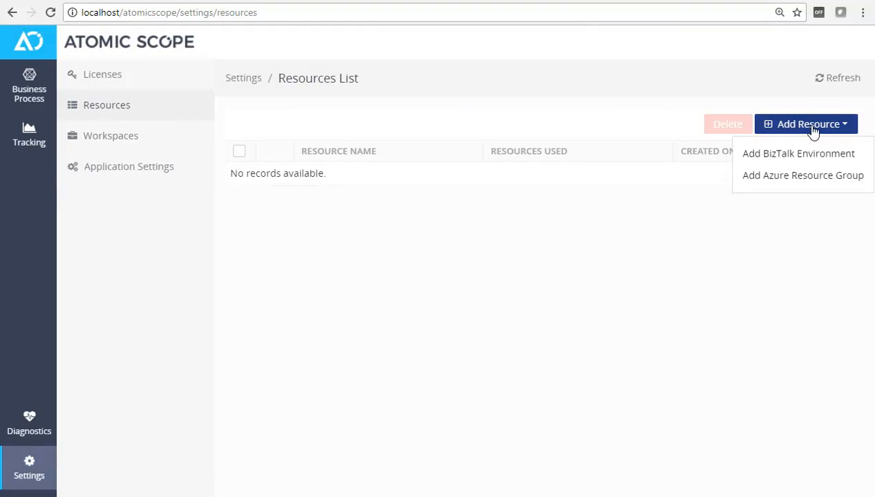
mouse_move(817, 141)
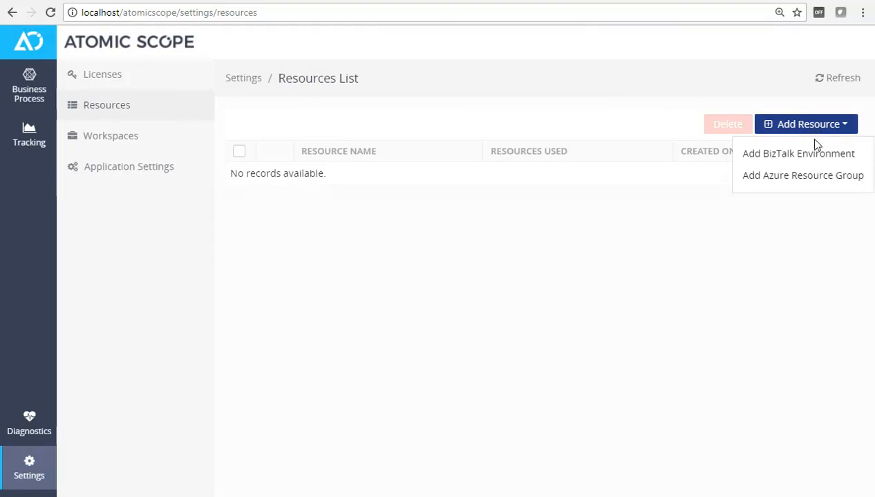
click(798, 154)
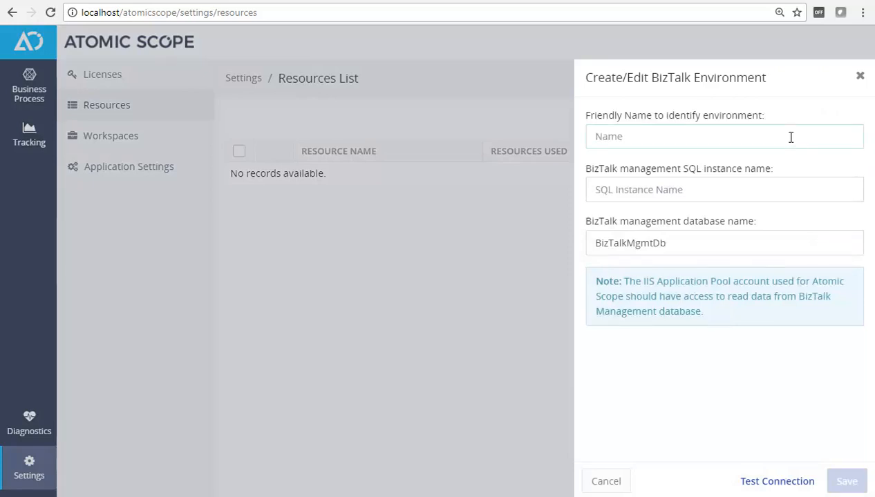
text(Local BizTalk)
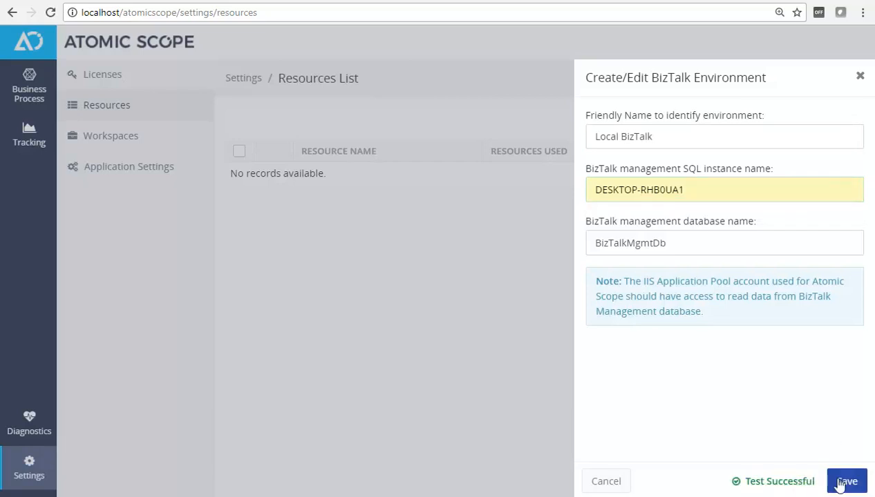
click(110, 136)
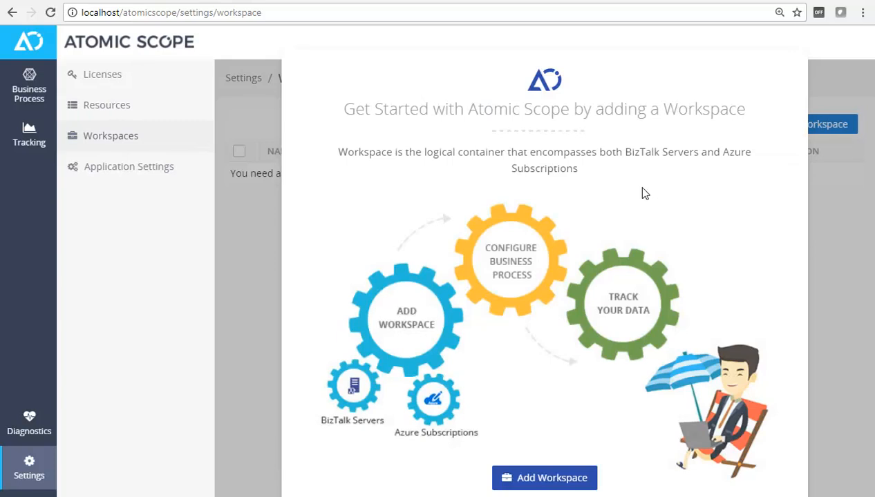
mouse_move(617, 199)
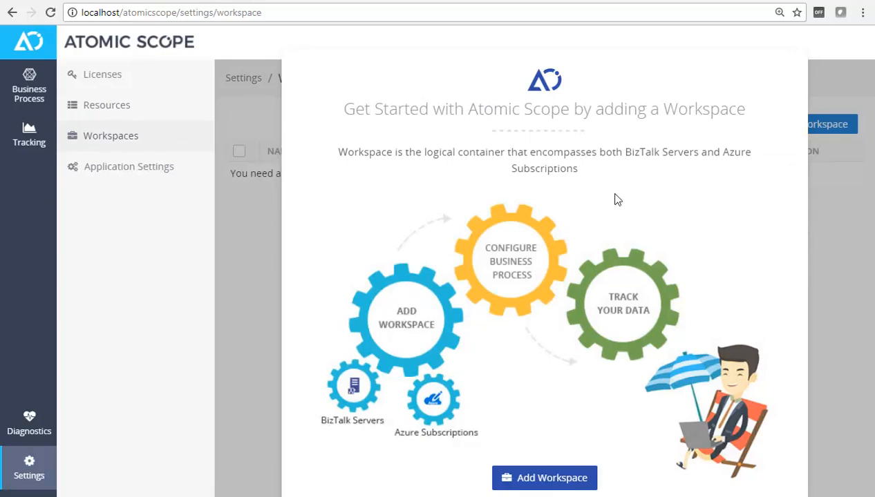
mouse_move(601, 215)
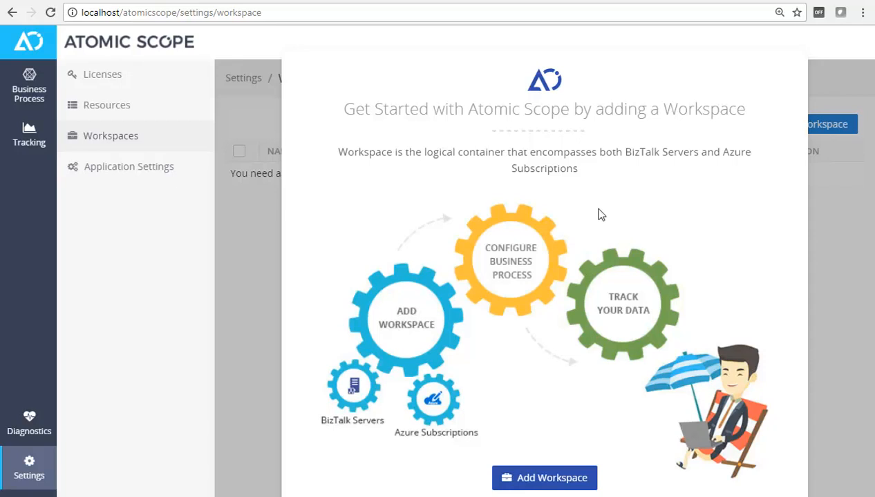
Step: Create Workspace1 described as 'Default Workspace' and associate the Local BizTalk environment
click(544, 478)
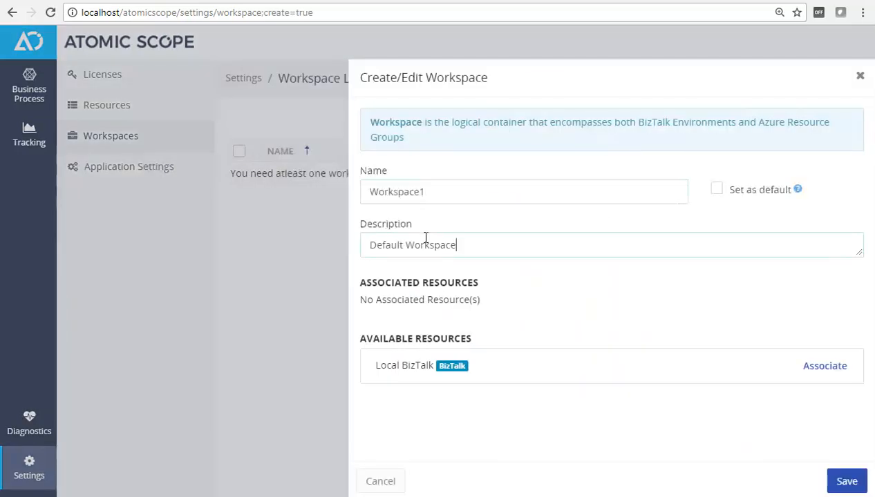
mouse_move(823, 365)
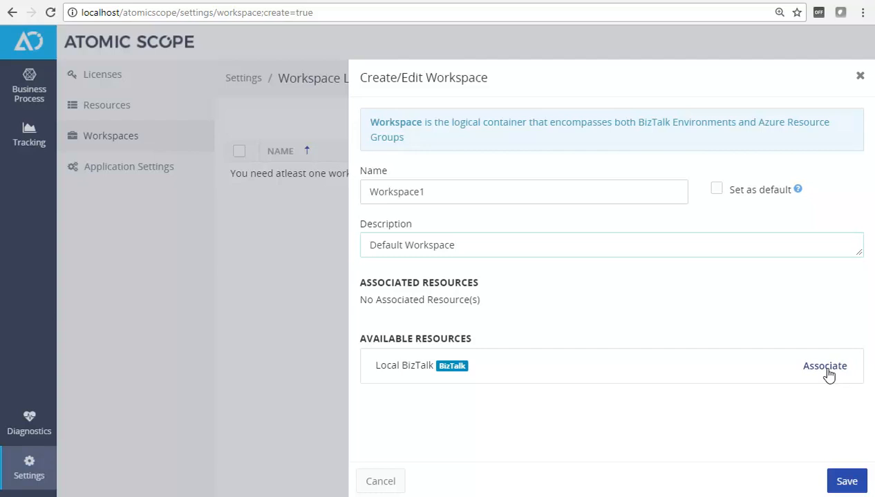
click(846, 481)
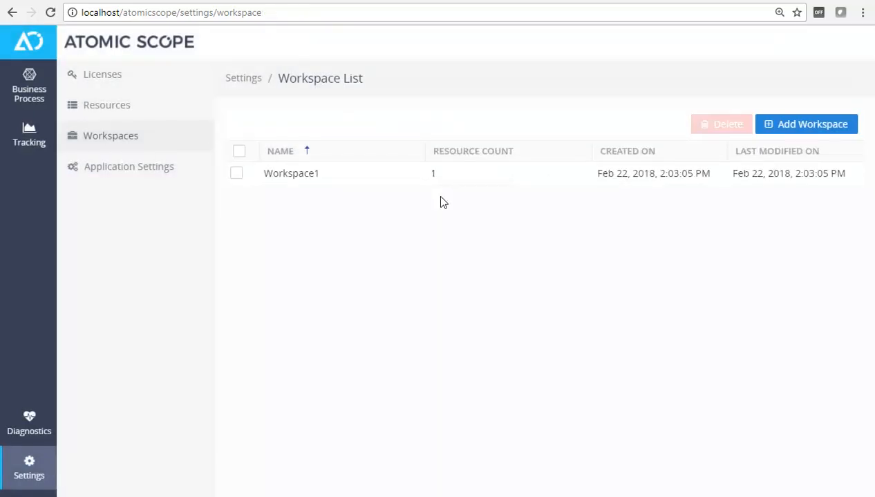
mouse_move(423, 193)
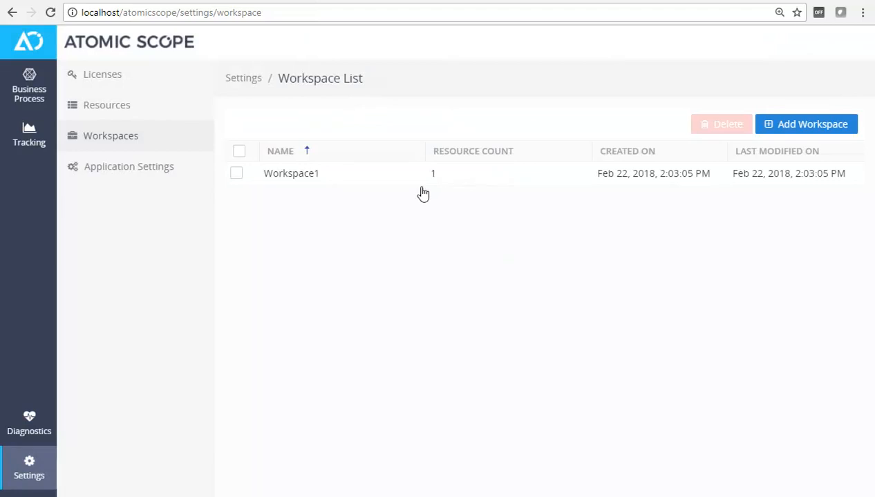
Step: Locate the sample configuration folder in the AtomicScope install directory and start an import for Workspace1
click(29, 82)
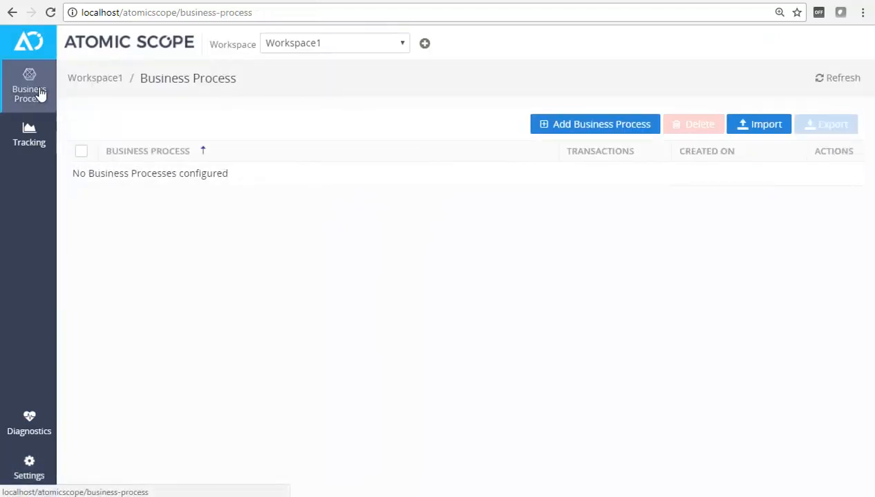
mouse_move(328, 210)
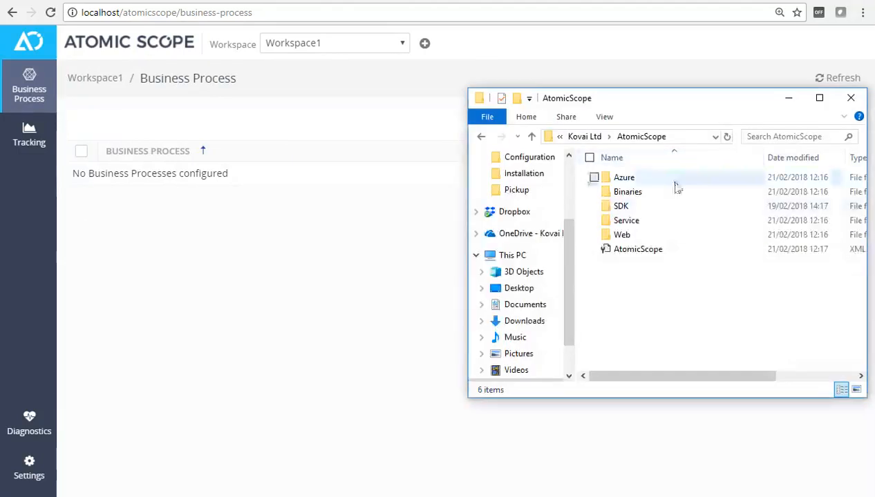
double_click(620, 206)
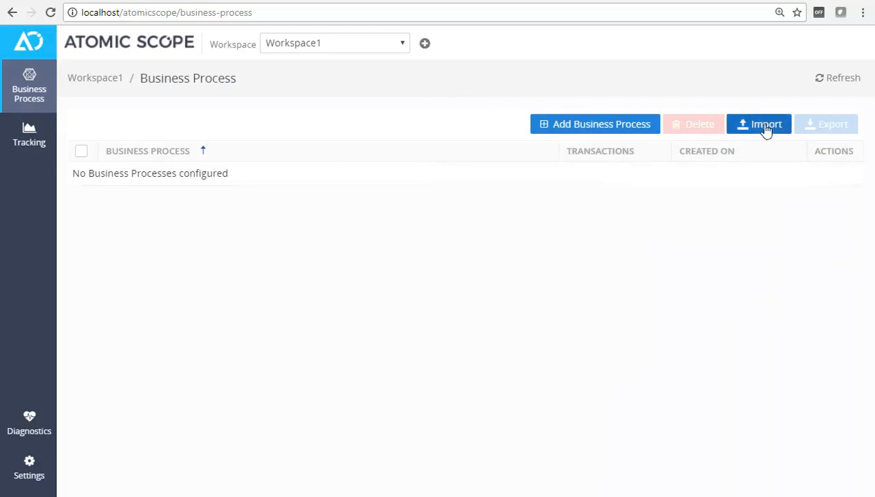
click(758, 124)
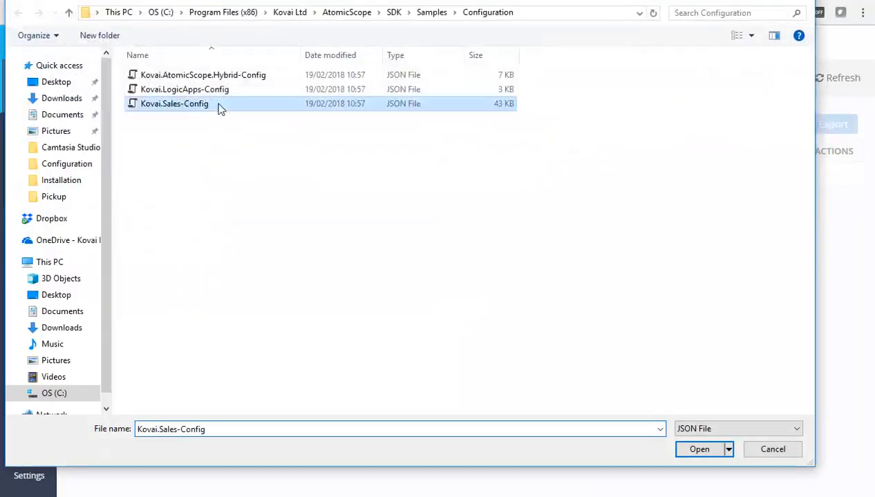
Step: Import the Kovai.Sales-Config file and dismiss the 'Import complete' confirmation
click(699, 449)
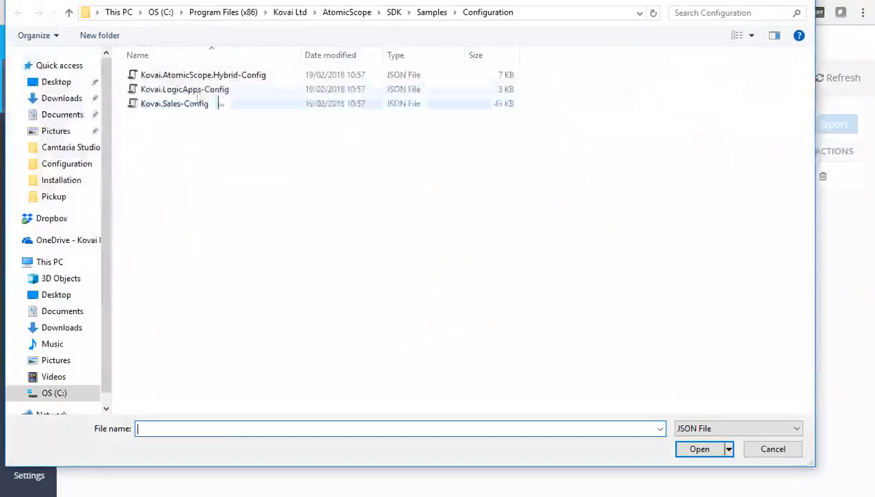
click(699, 449)
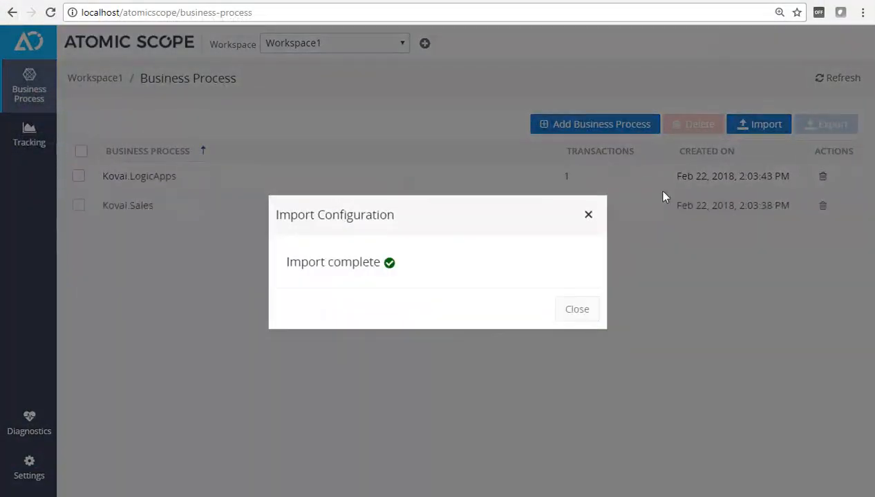
click(576, 309)
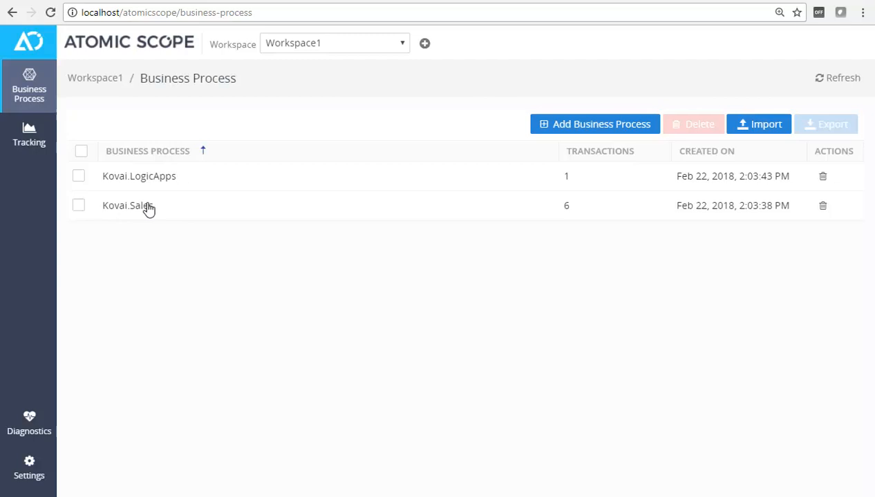
Step: View Kovai.Sales's transactions and the four stages of SingleOrchestrationScenario
click(138, 204)
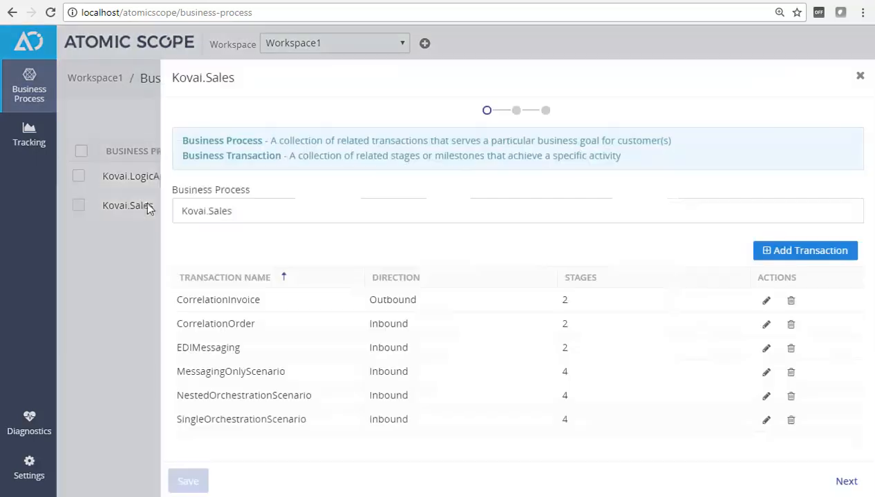
mouse_move(495, 376)
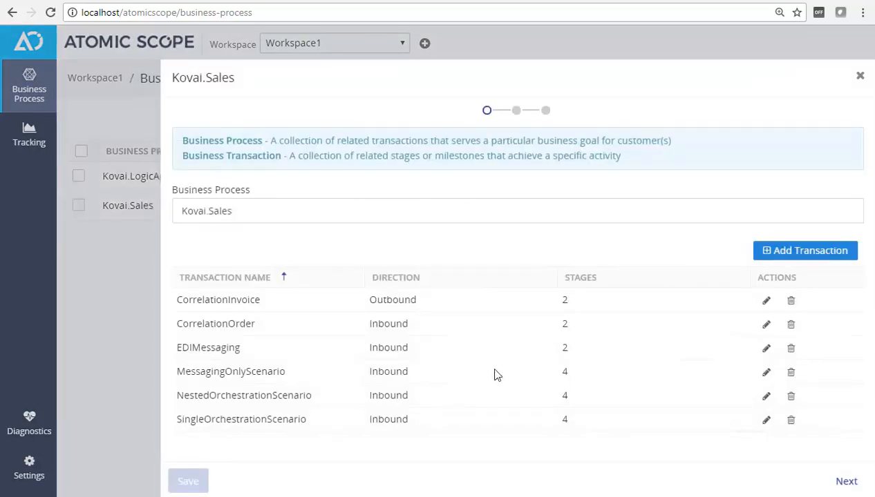
mouse_move(315, 461)
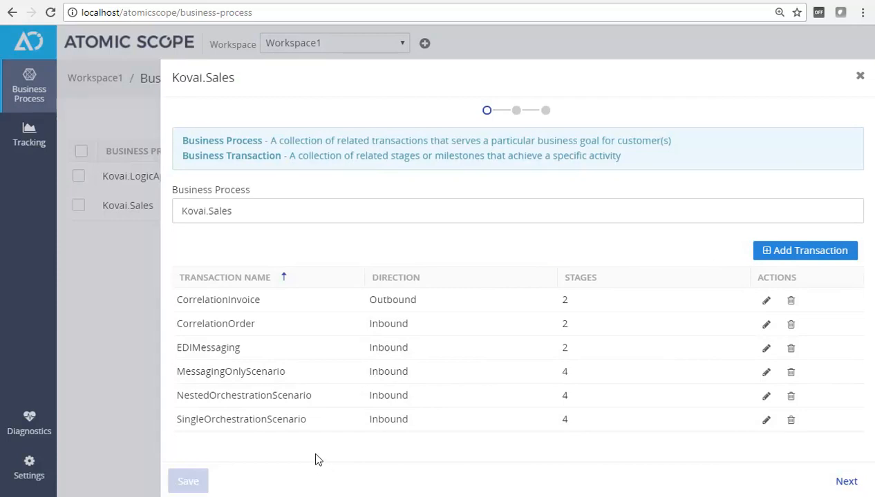
mouse_move(261, 425)
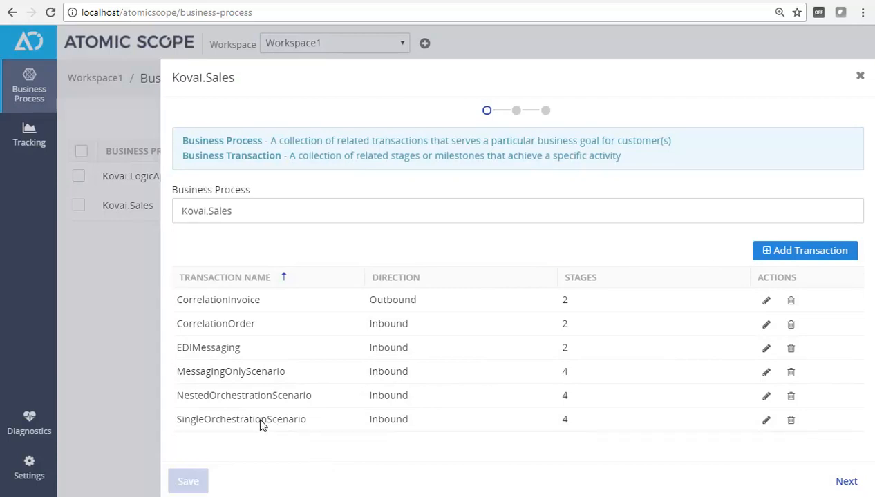
click(846, 481)
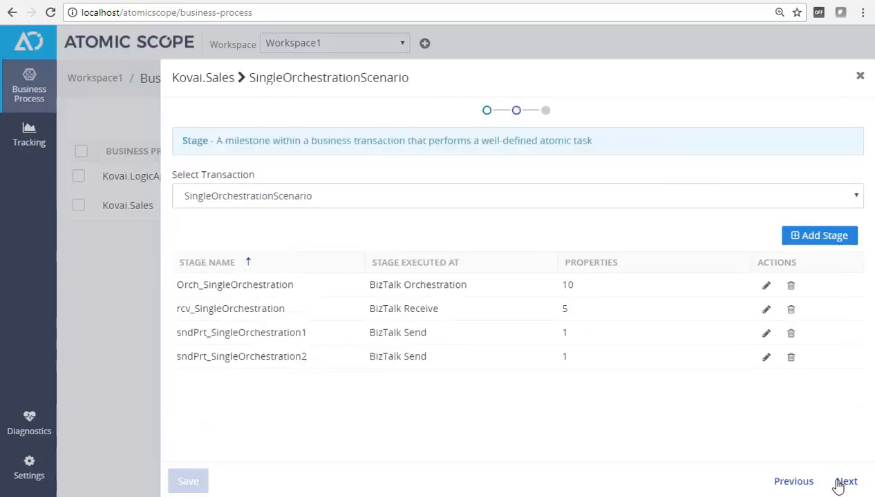
mouse_move(287, 428)
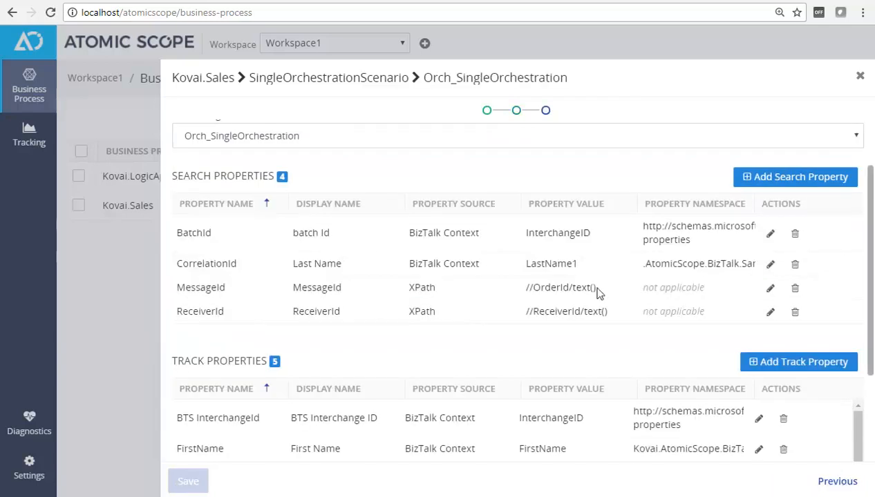
mouse_move(599, 263)
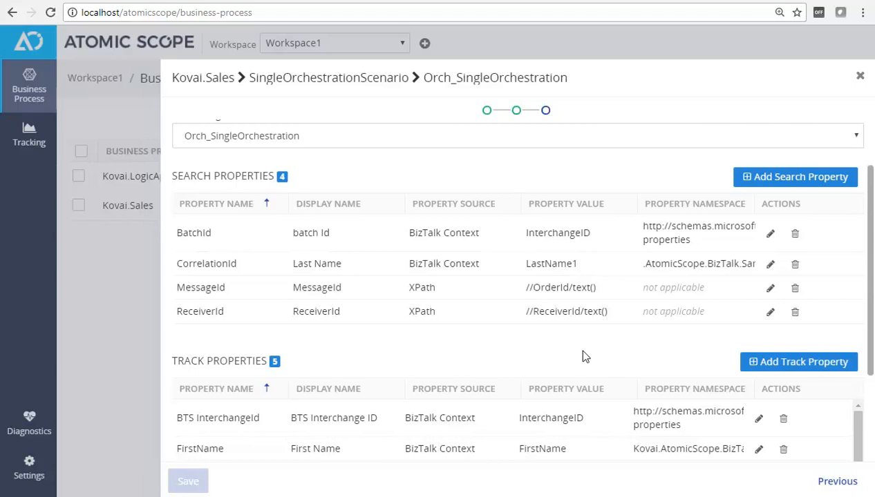
mouse_move(572, 348)
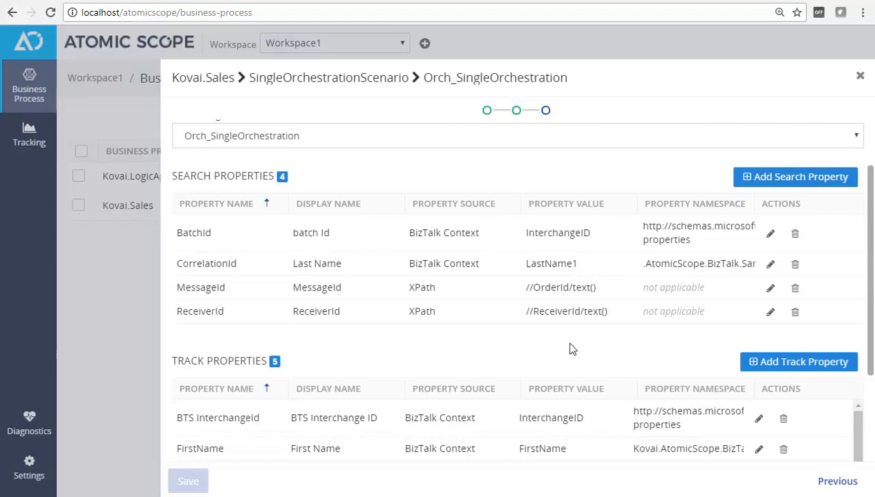
mouse_move(490, 262)
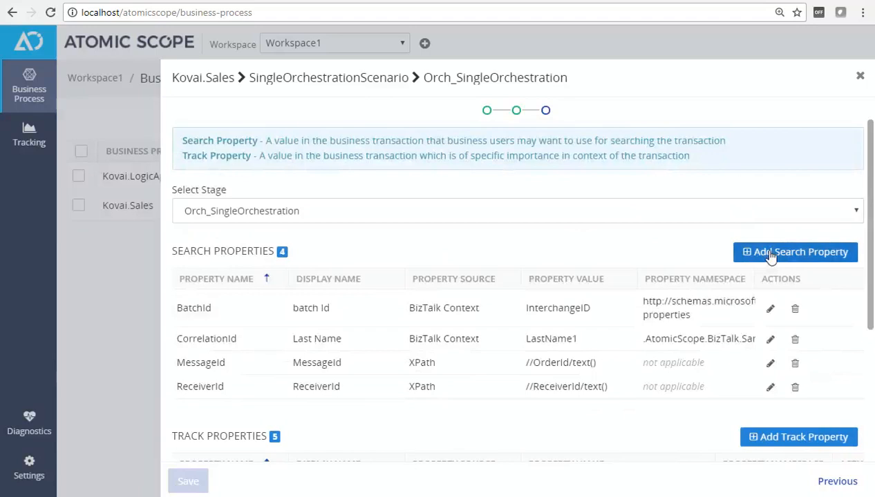
Step: Add a SenderId search property with XPath //SenderId/text() to Orch_SingleOrchestration and save
click(796, 252)
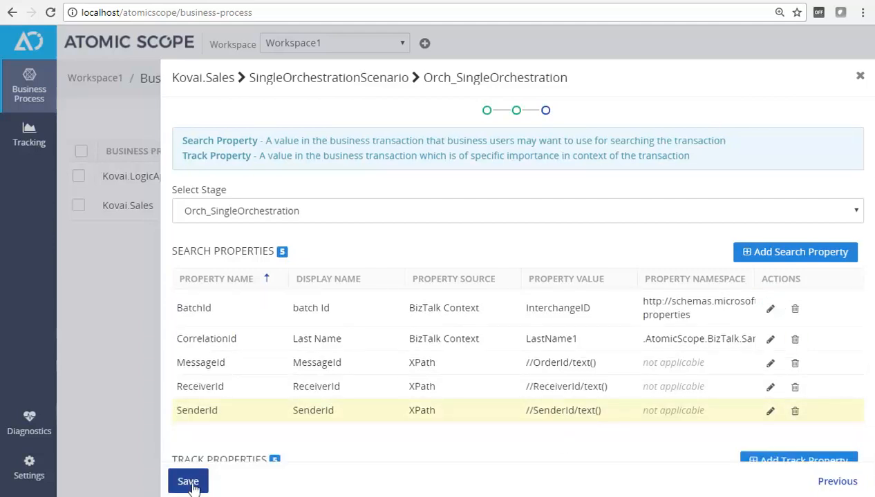
click(187, 481)
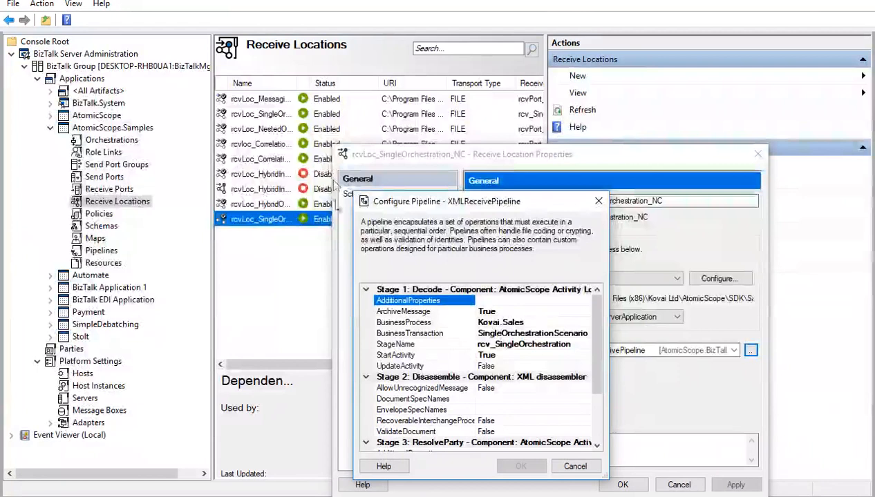
mouse_move(199, 174)
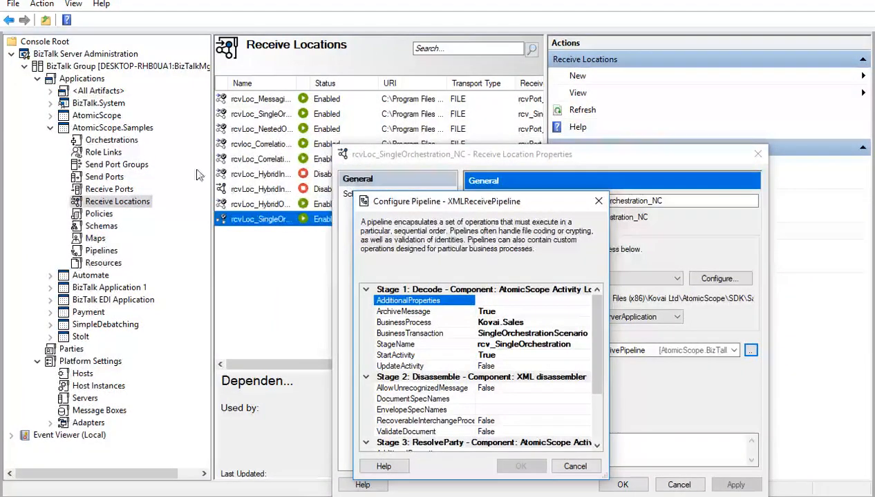
mouse_move(132, 136)
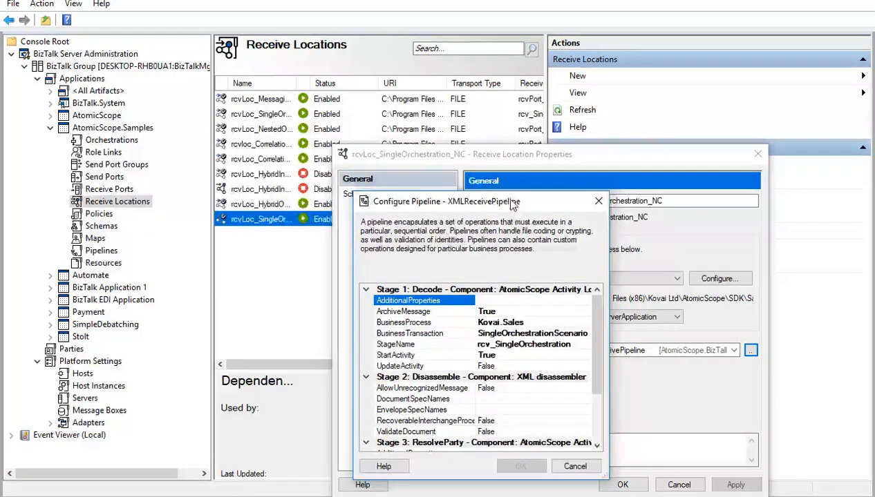
drag(448, 201, 246, 124)
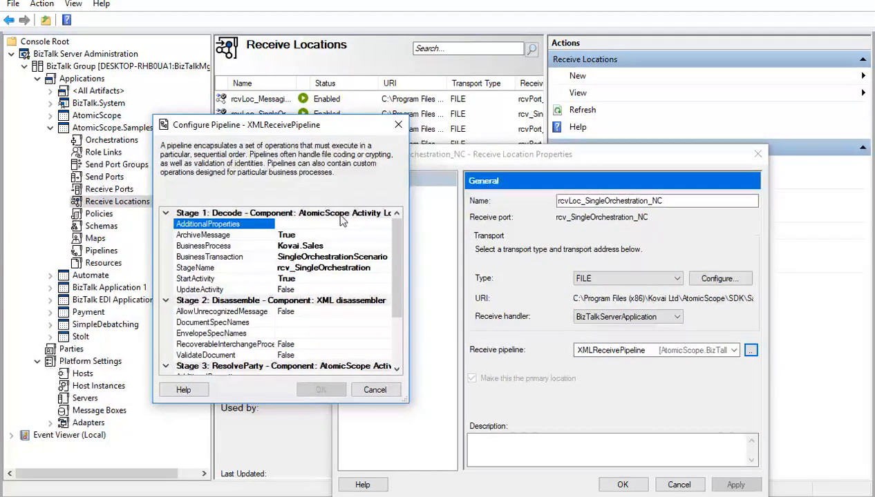
mouse_move(254, 255)
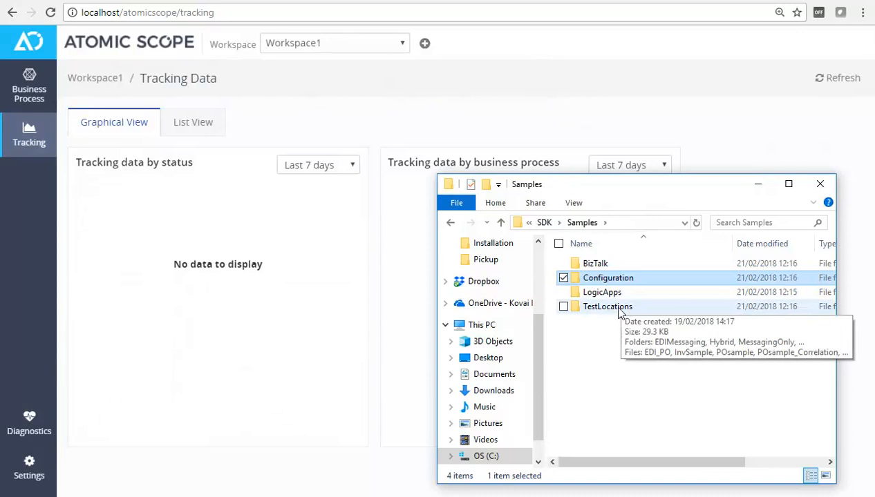
Step: Copy the PO sample file from Samples > TestLocations into the SingleOrchestration\in folder
double_click(607, 307)
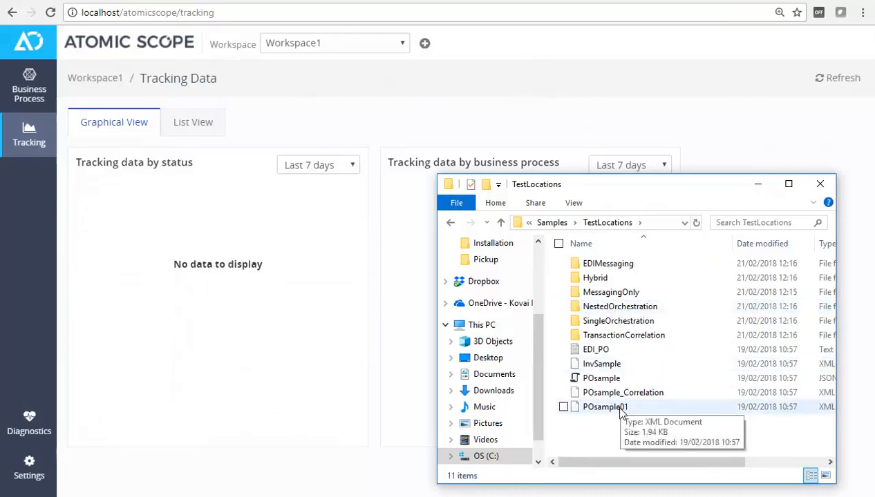
double_click(618, 320)
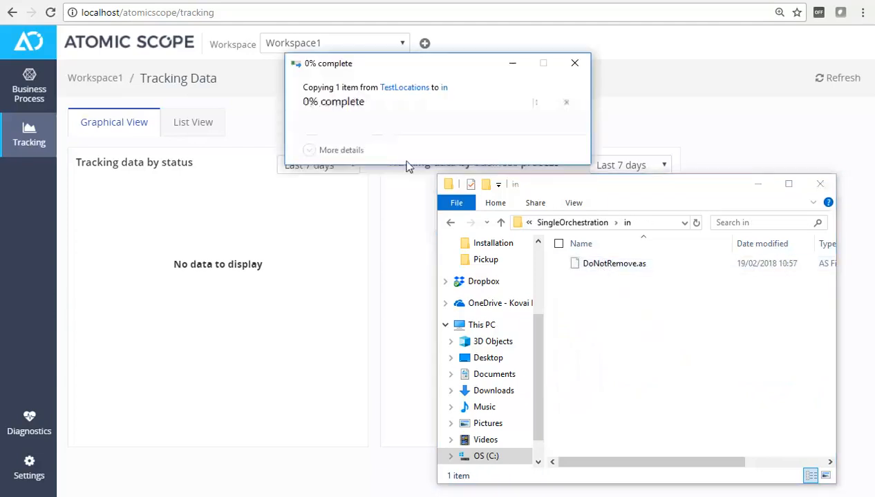
click(838, 77)
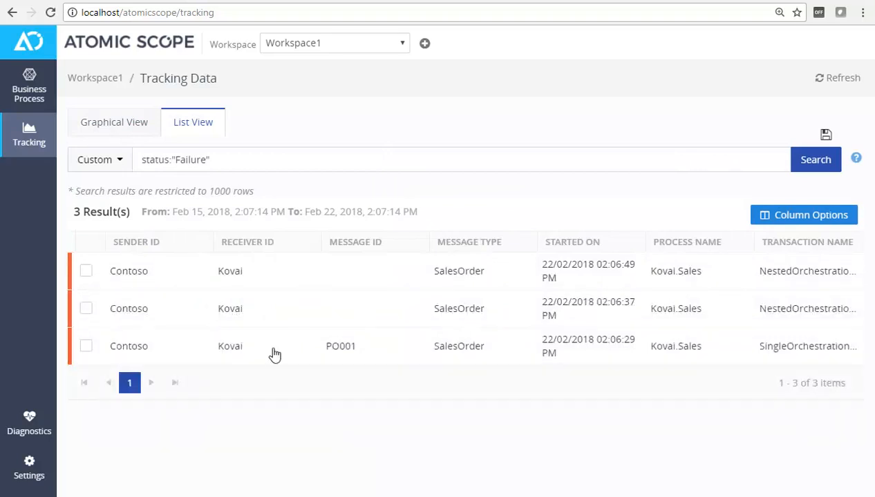
Step: Inspect the failed PO001 transaction's tracked properties and Orch_SingleOrchestration stage details
click(340, 345)
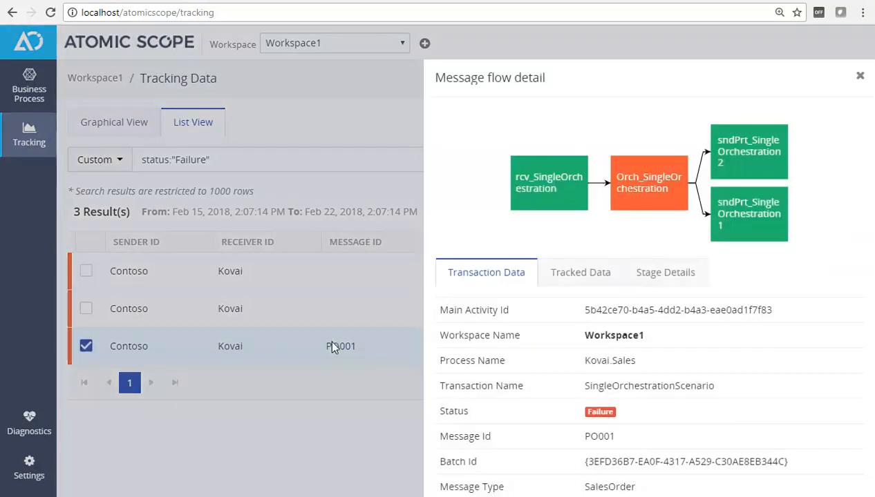
scroll(down, 3)
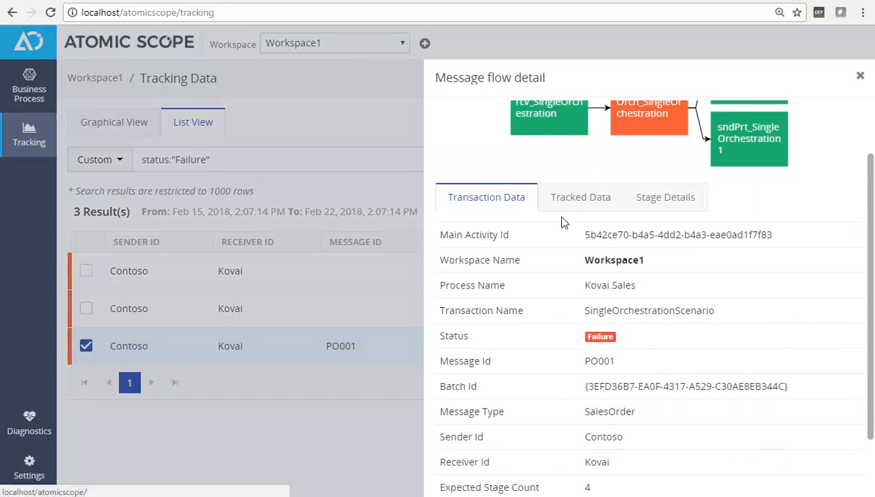
click(580, 196)
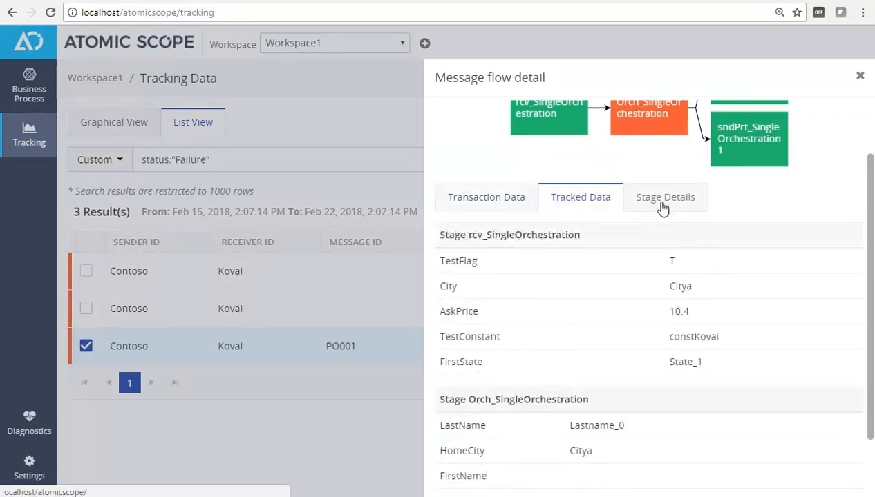
click(665, 196)
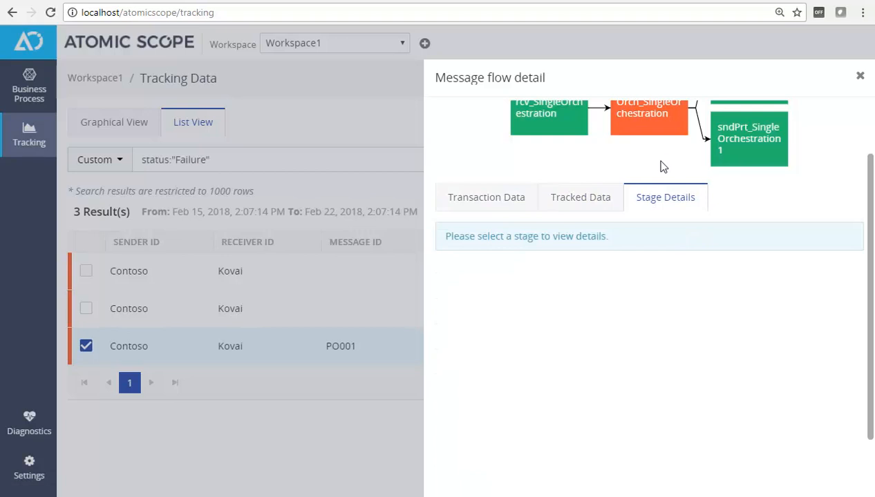
click(648, 176)
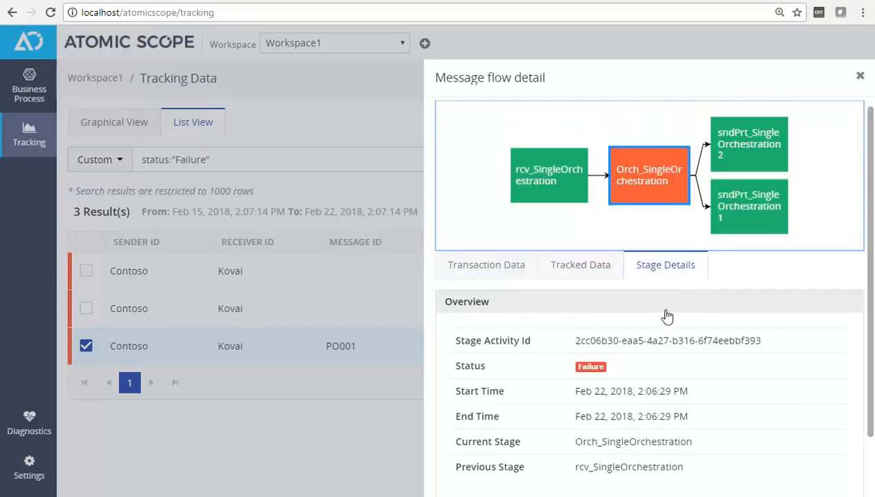
mouse_move(645, 177)
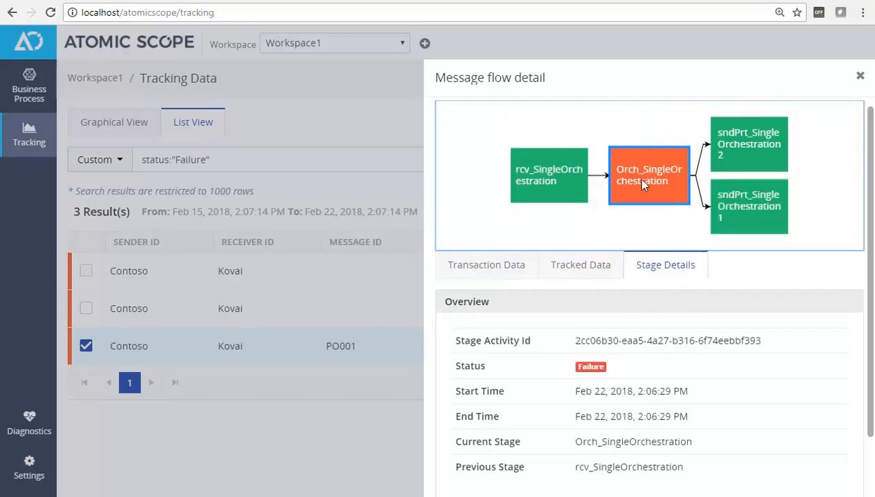
Step: Review the stage's archive details and two exceptions, then close the flow detail
scroll(down, 3)
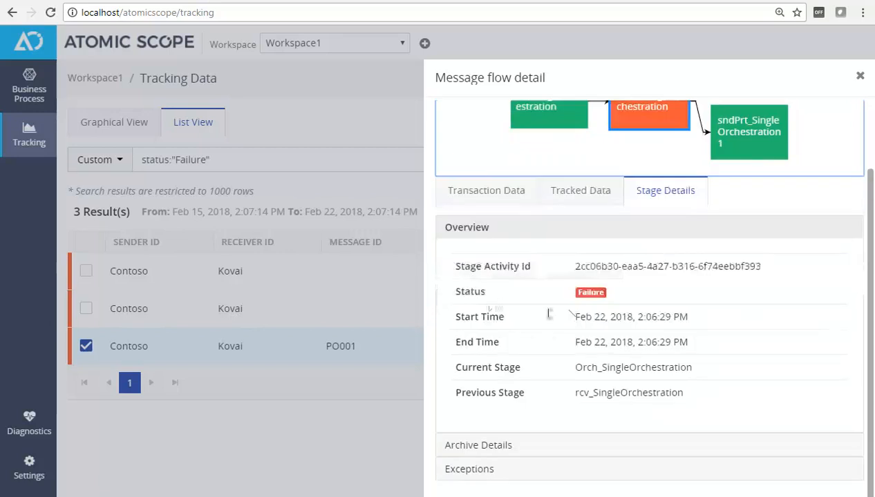
scroll(down, 3)
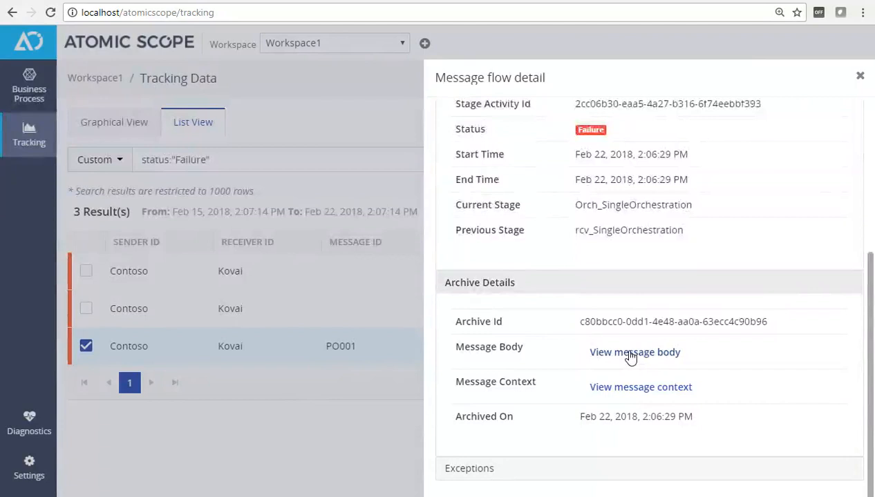
click(633, 352)
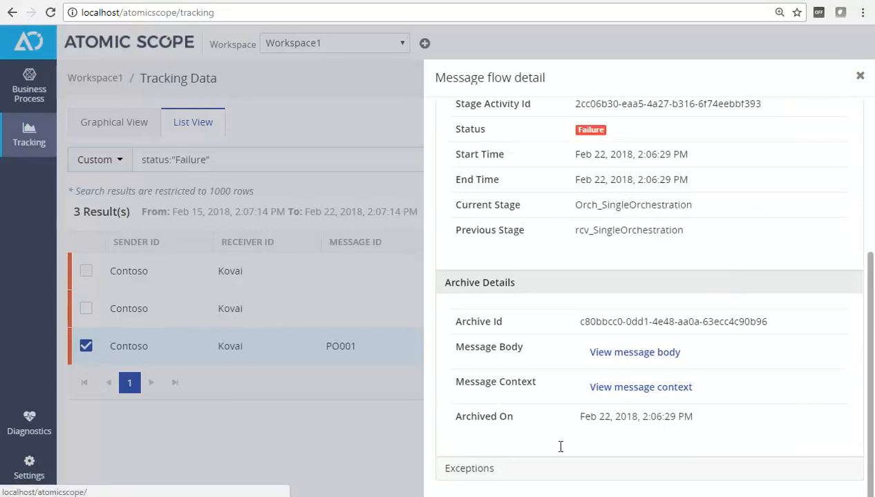
scroll(down, 3)
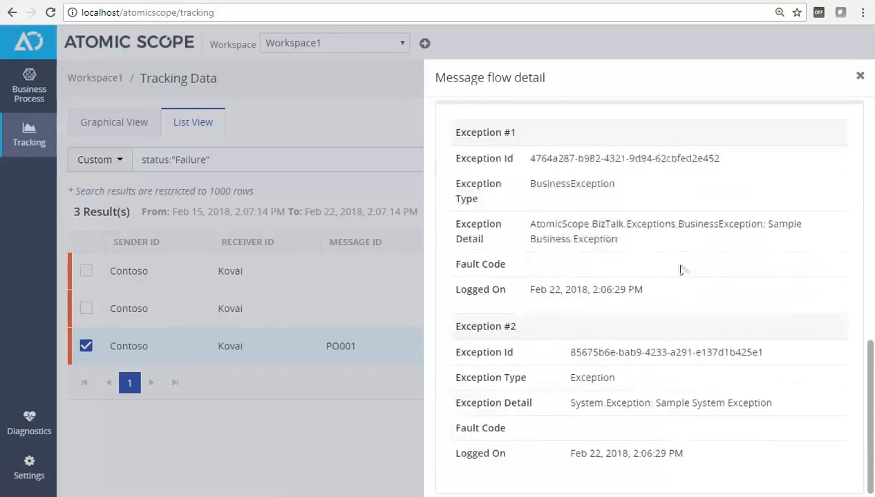
mouse_move(592, 255)
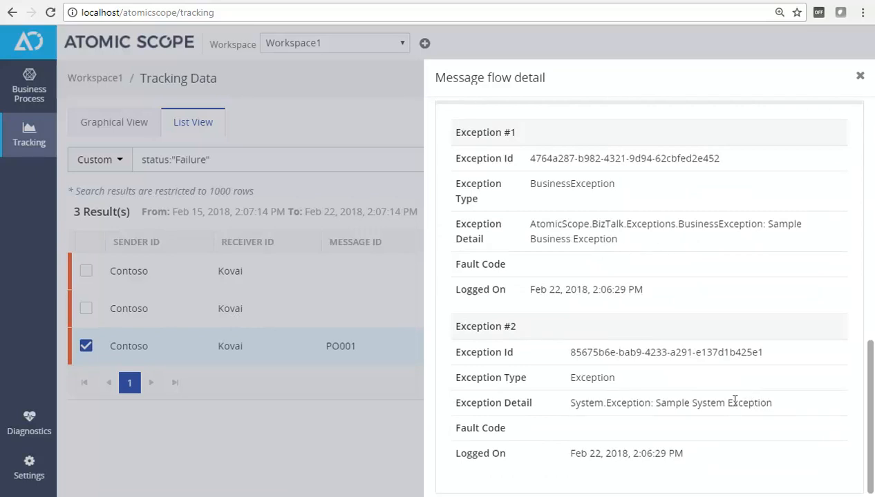
mouse_move(780, 297)
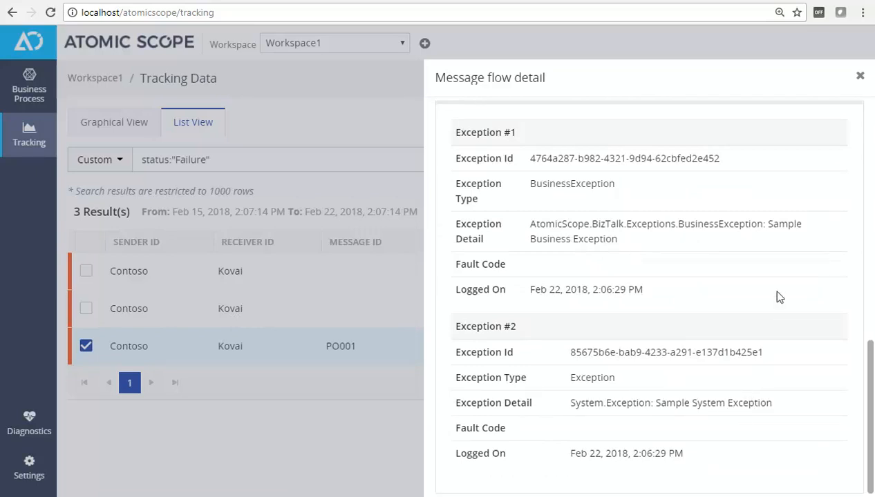
click(859, 75)
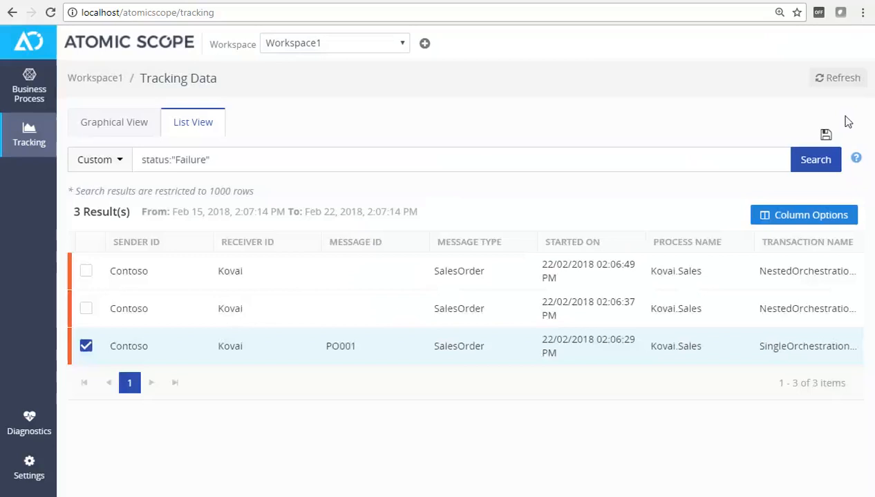
Step: Search the tracking list view for messageId:"INV_001"
click(114, 122)
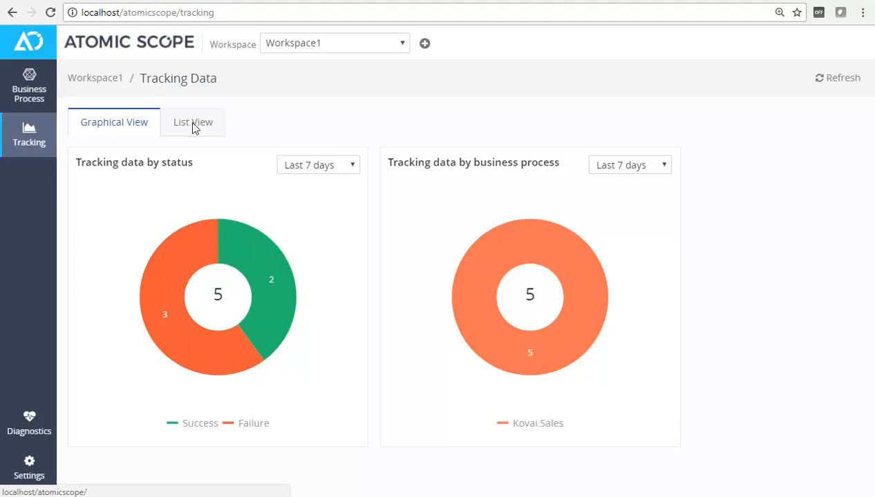
click(194, 122)
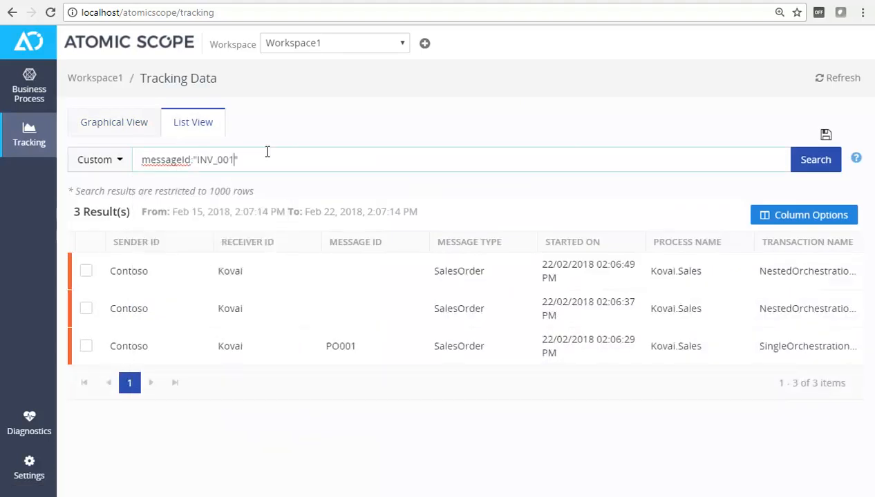
click(815, 160)
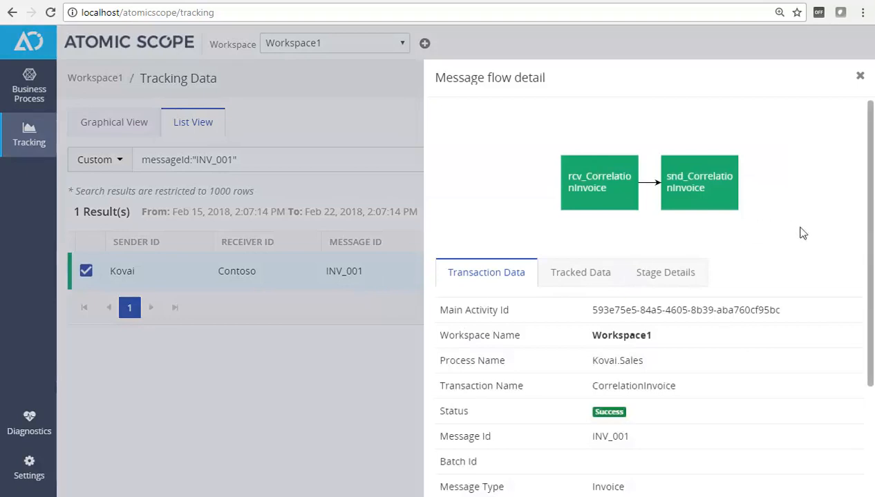
mouse_move(822, 241)
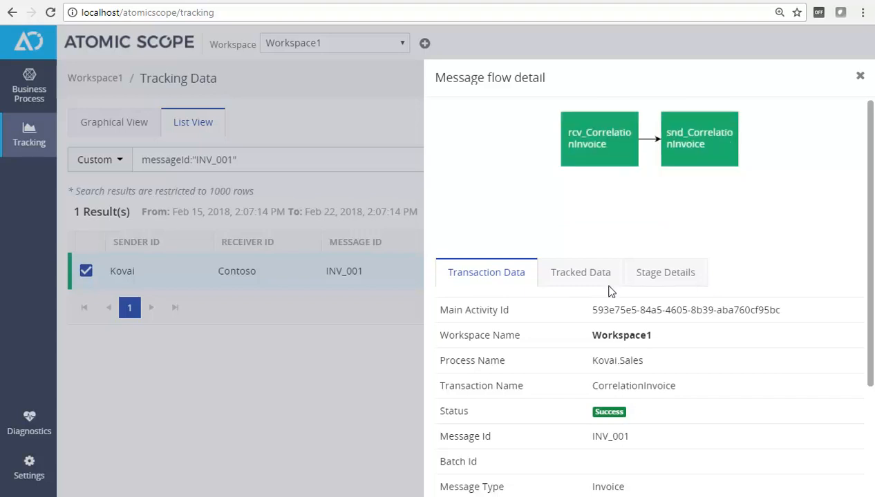
Step: Check the successful rcv_CorrelationInvoice stage details of INV_001 and close the flow detail
click(663, 270)
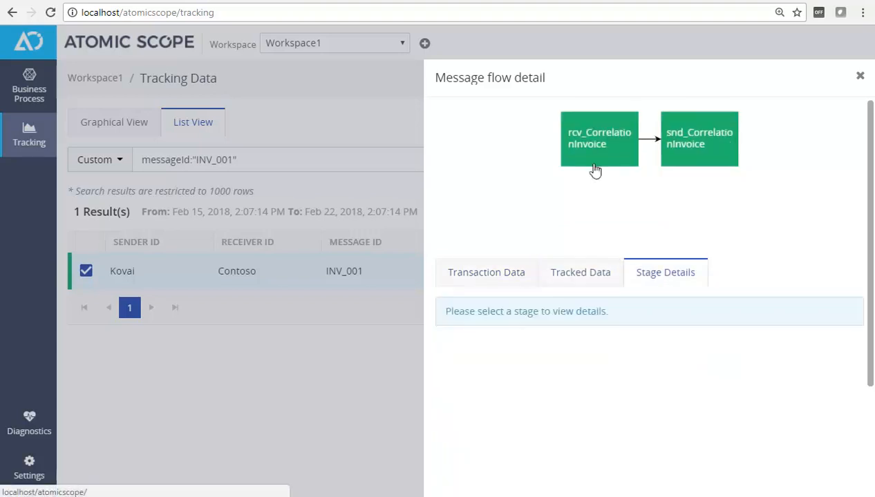
click(600, 138)
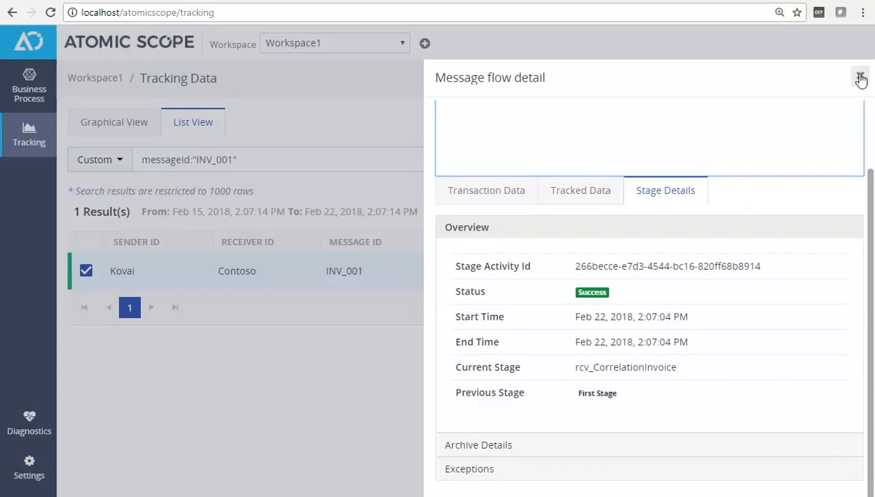
click(860, 77)
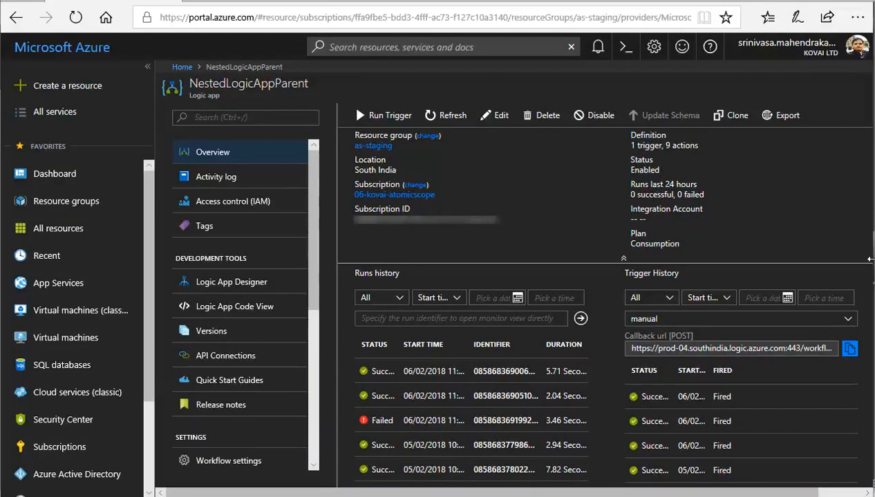
mouse_move(514, 175)
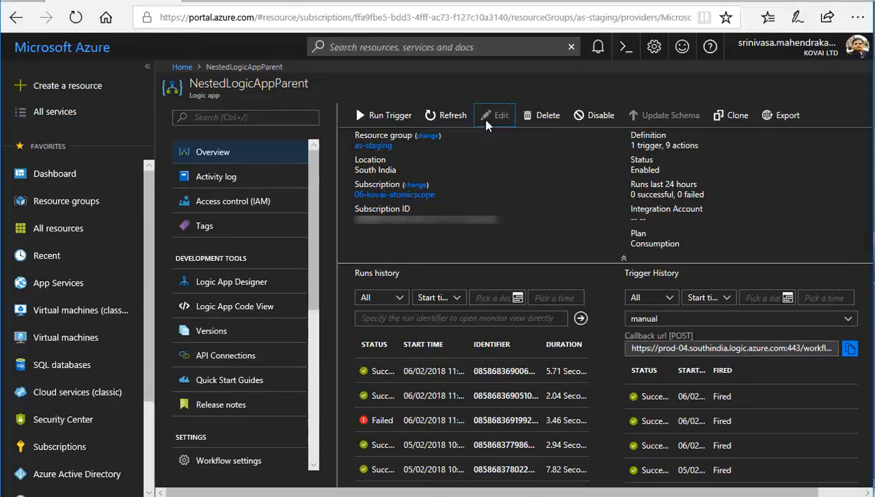
Step: Edit NestedLogicAppParent in the Logic Apps Designer from its Overview blade
click(494, 116)
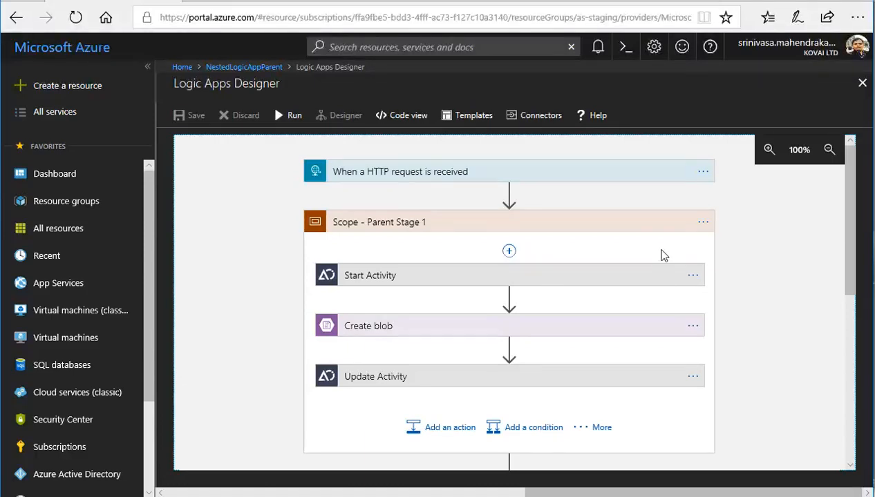
mouse_move(646, 262)
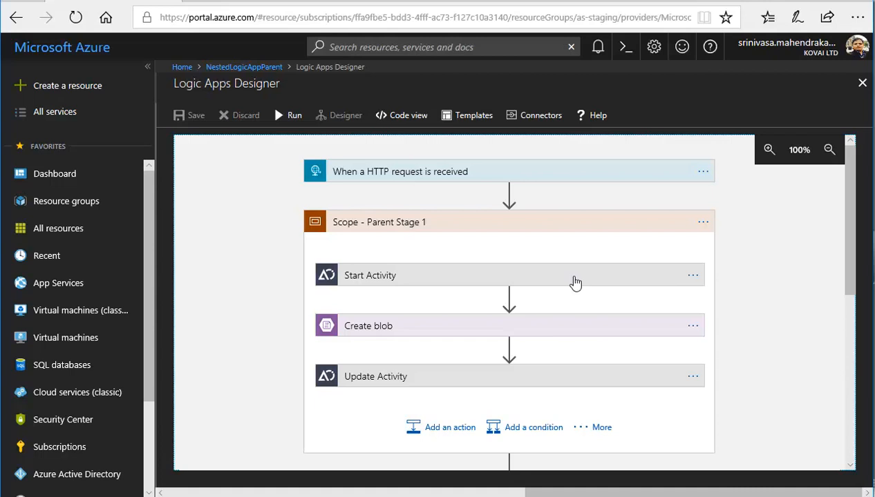
Step: Expand the Start Activity step to show CurrentStage Parent_Stage1, Kovai.LogicApps and OrderProcessing parameters
click(370, 275)
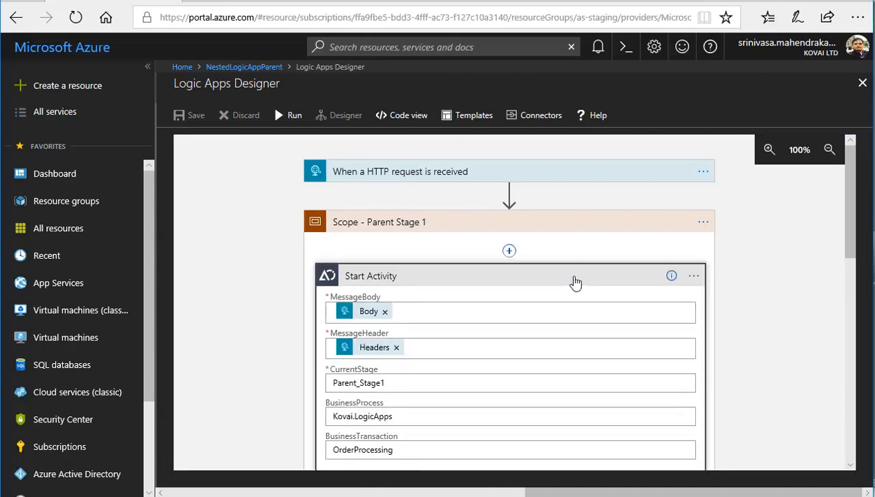